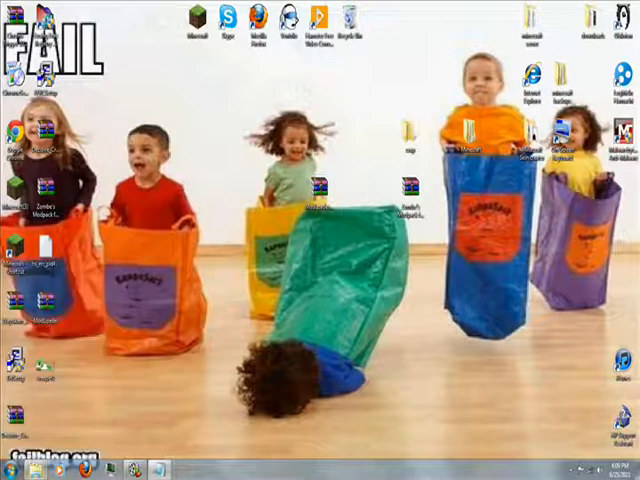
# Search the Start menu for 'run' to bring up the Run dialog.
pyautogui.click(10, 462)
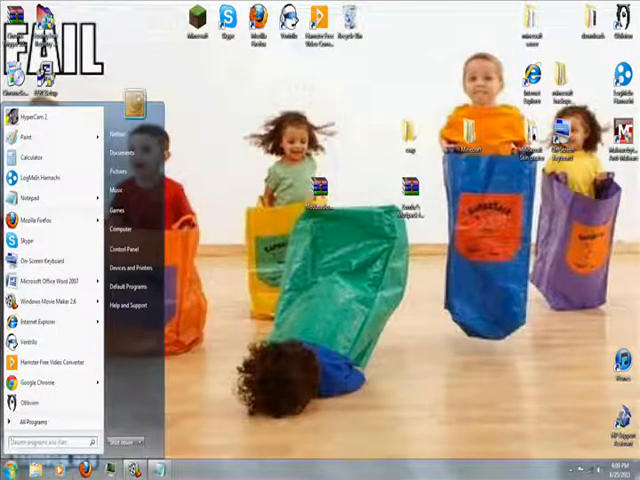
pyautogui.write('run')
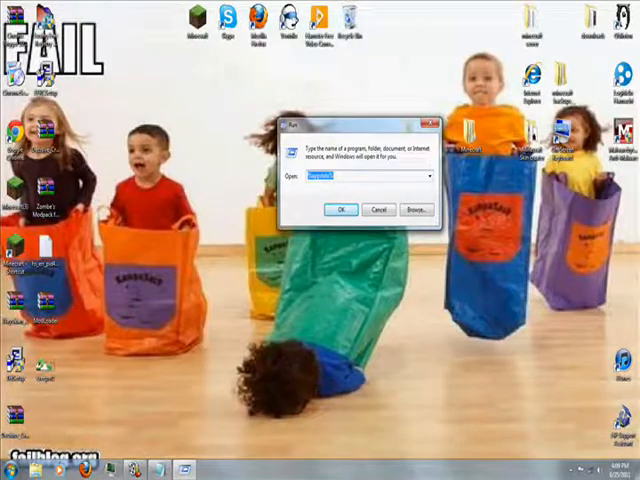
# Open the AppData location and navigate into .minecraft and then its bin folder.
pyautogui.click(344, 210)
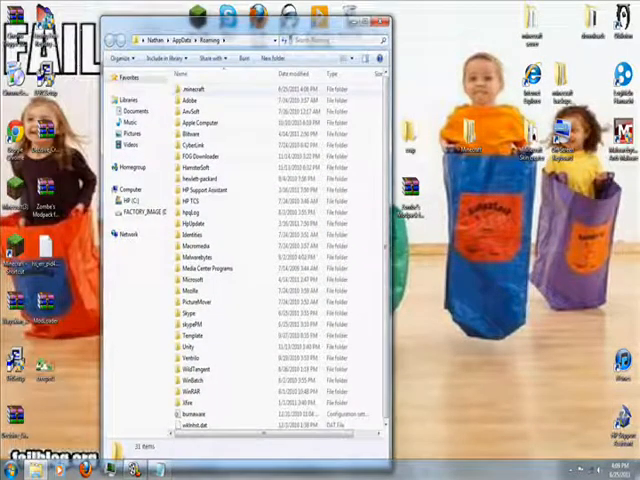
pyautogui.doubleClick(188, 88)
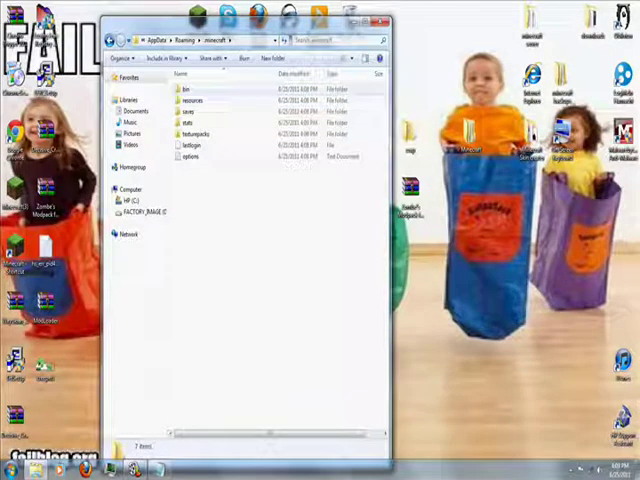
pyautogui.doubleClick(188, 80)
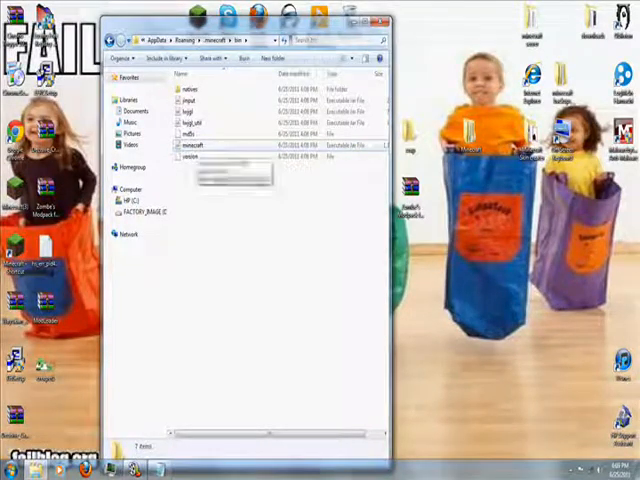
pyautogui.moveTo(196, 156)
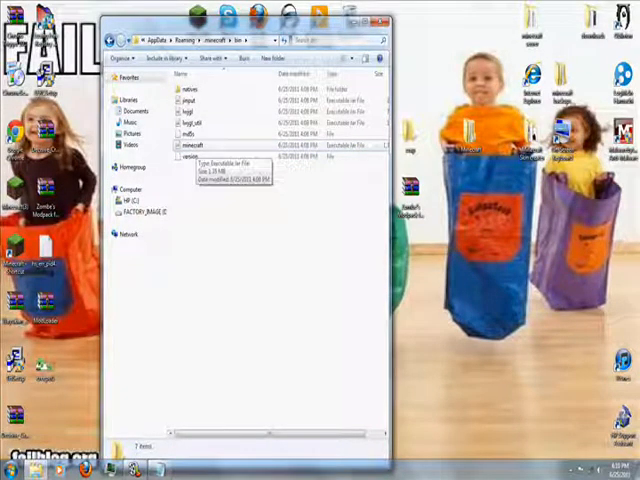
# Open minecraft.jar from the bin folder as an archive in WinRAR.
pyautogui.rightClick(200, 144)
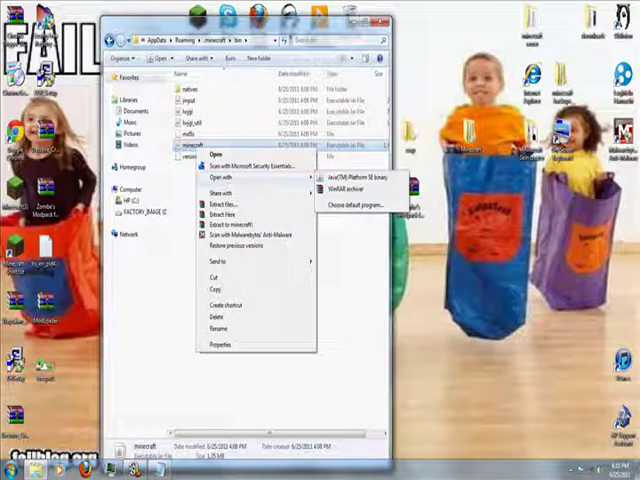
pyautogui.click(358, 188)
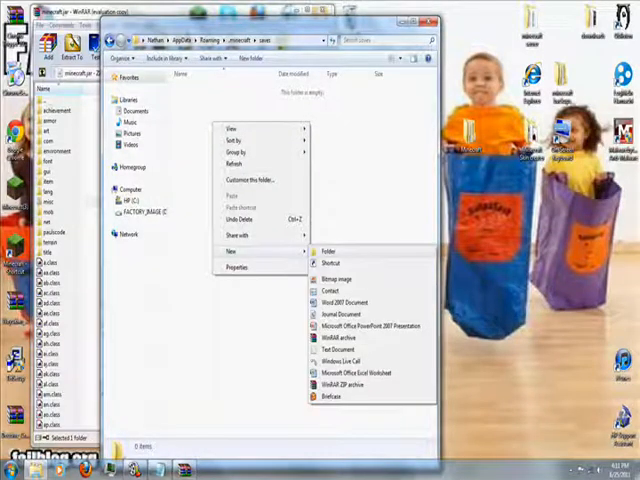
# Create a new folder and paste the copied world folders into it.
pyautogui.click(326, 250)
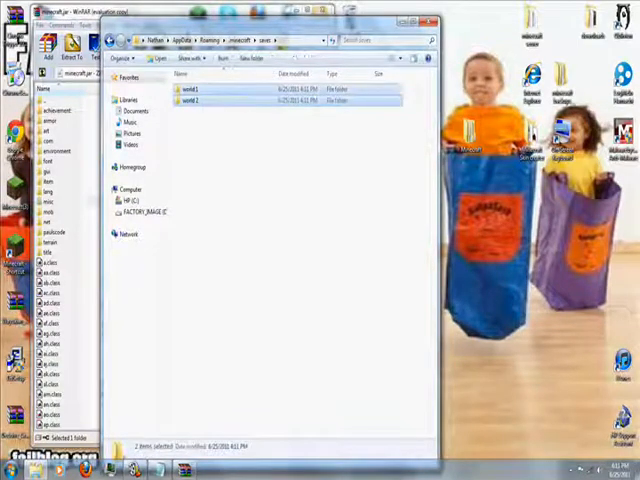
pyautogui.rightClick(192, 92)
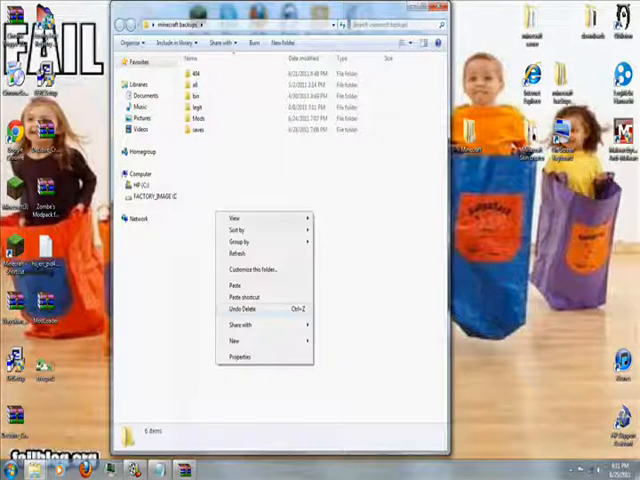
pyautogui.click(242, 308)
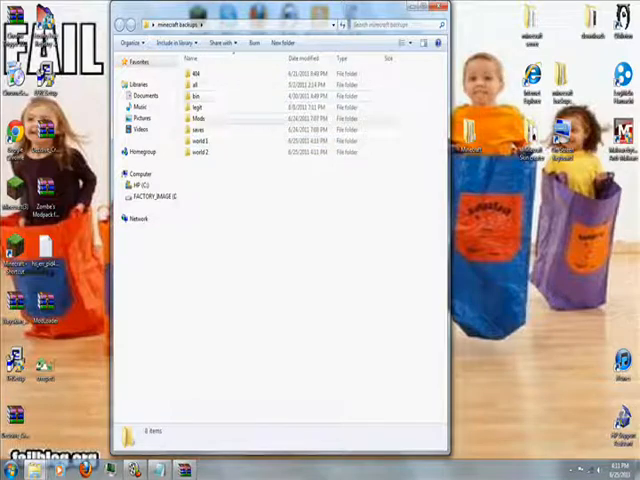
# Delete the two extra folders, confirming the move to the Recycle Bin.
pyautogui.rightClick(200, 152)
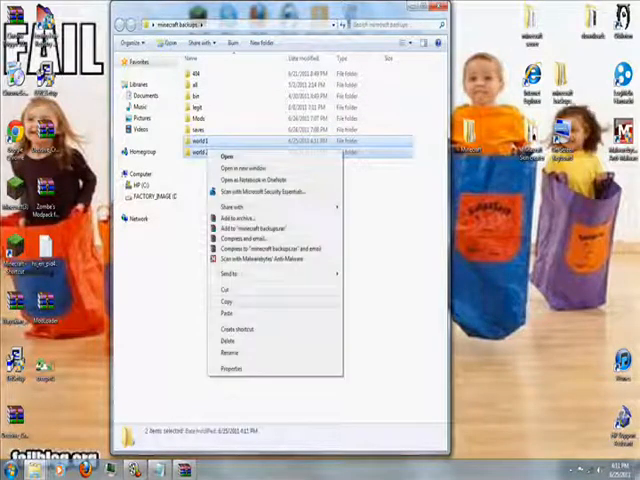
pyautogui.click(230, 340)
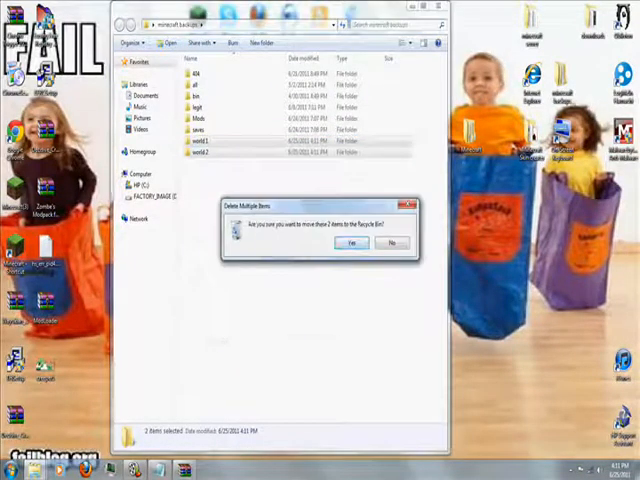
pyautogui.click(352, 242)
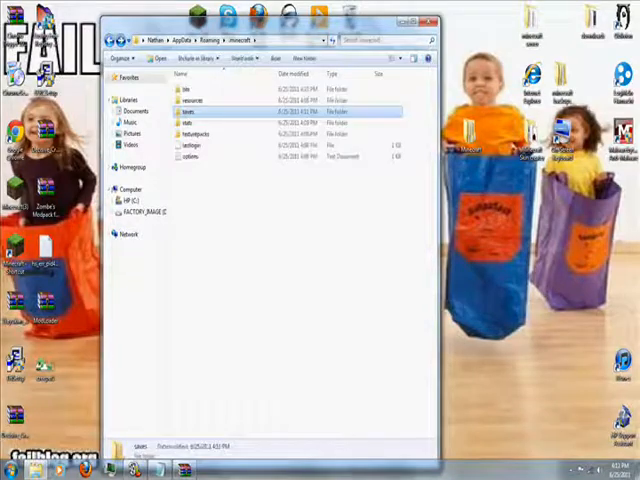
# Add the mod files into the open minecraft.jar archive and confirm the archive parameters.
pyautogui.click(190, 112)
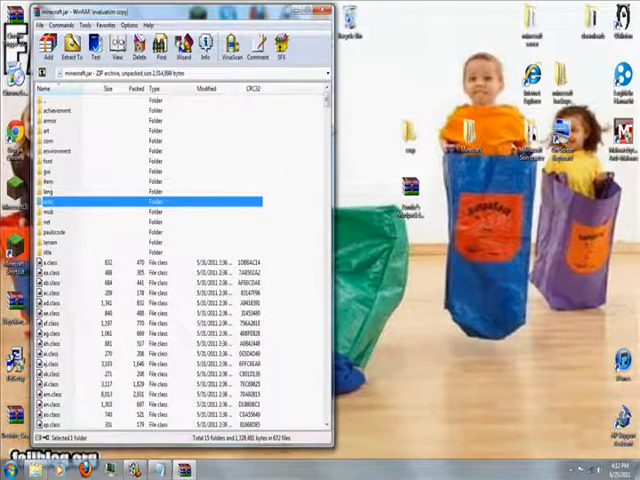
pyautogui.click(322, 14)
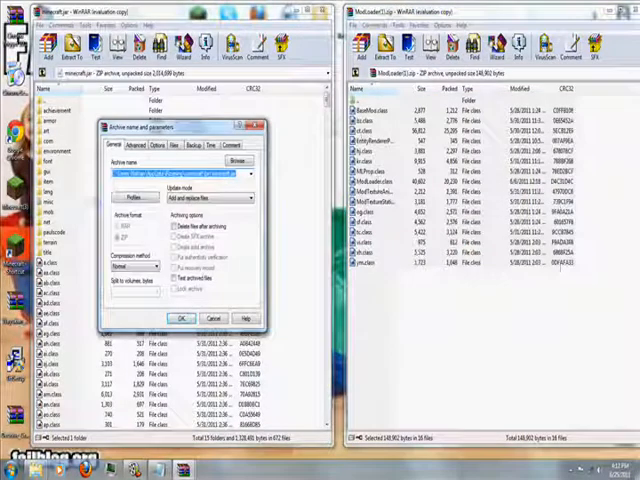
pyautogui.click(248, 196)
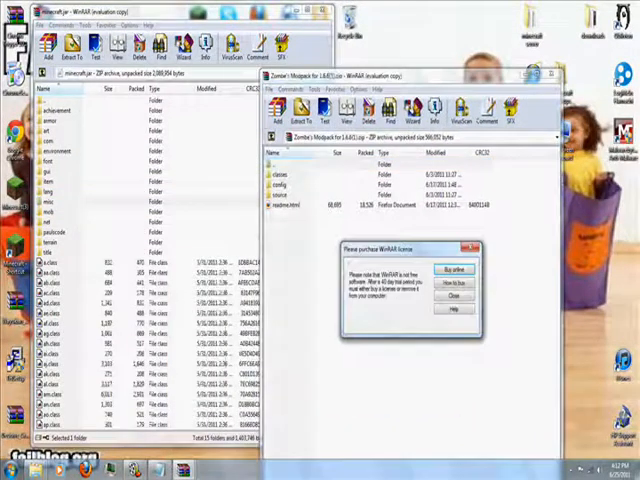
# Dismiss the WinRAR license reminder.
pyautogui.click(456, 296)
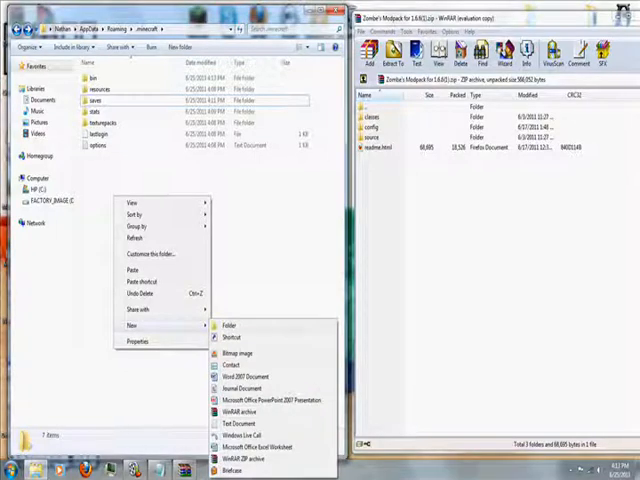
# Create a mods folder in .minecraft with a zombie subfolder inside it, and open zombie.
pyautogui.click(228, 324)
pyautogui.write('mods')
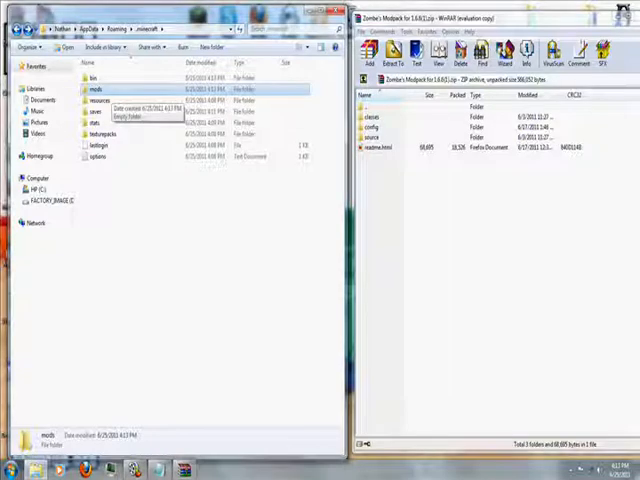
pyautogui.rightClick(160, 250)
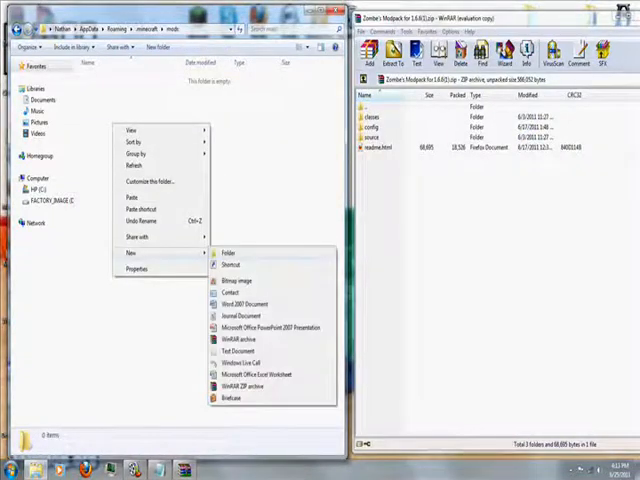
pyautogui.click(228, 252)
pyautogui.write('zombie')
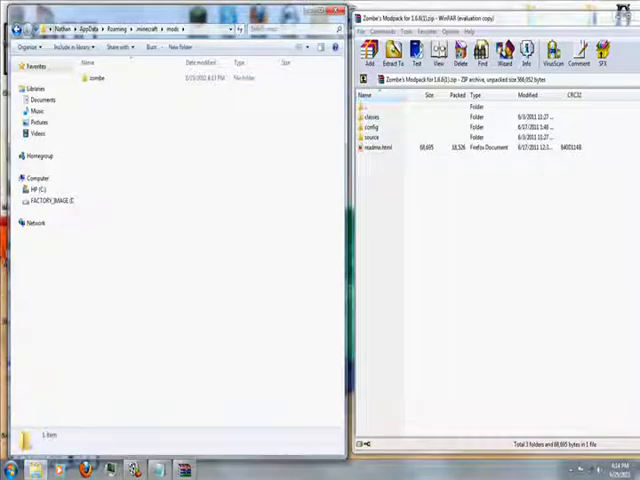
pyautogui.doubleClick(96, 76)
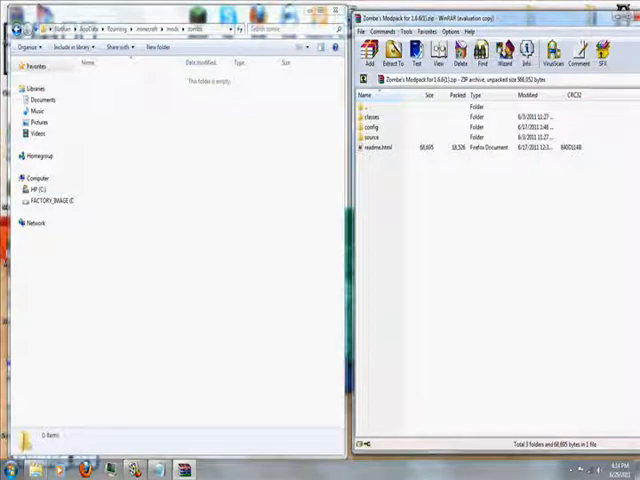
# Open the mod's folder in the archive and select all its files for copying to zombie.
pyautogui.doubleClick(376, 126)
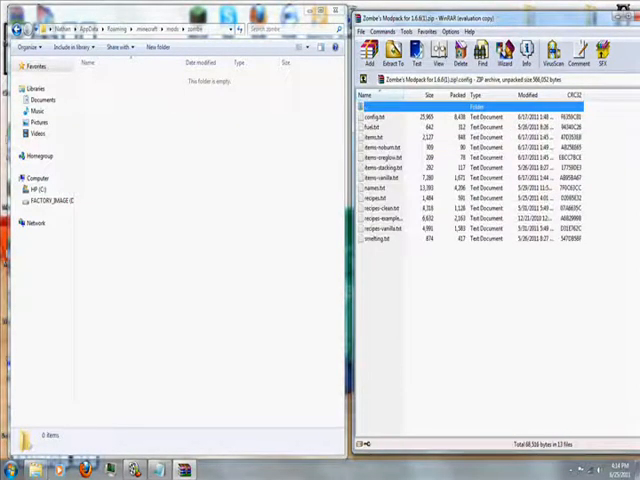
pyautogui.press('ctrl+a')
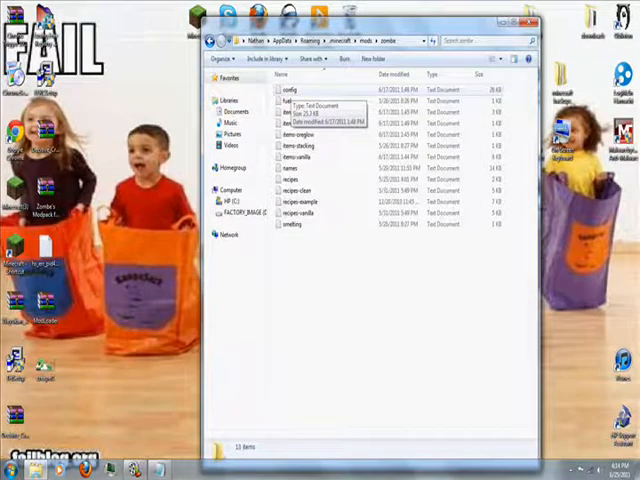
# Open config.txt in Notepad and scroll through its settings.
pyautogui.doubleClick(290, 88)
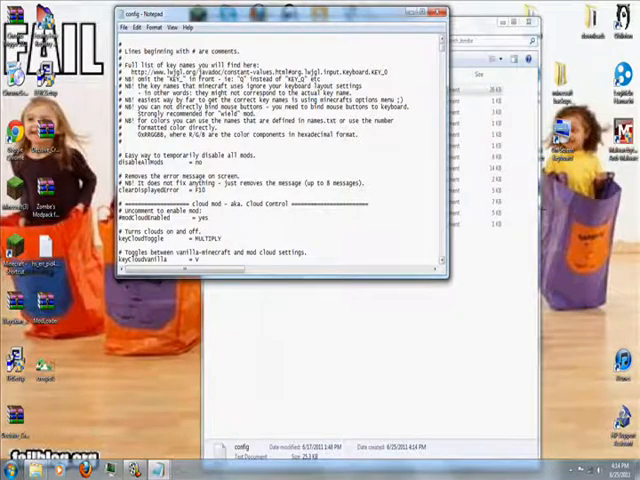
pyautogui.scroll(-3)
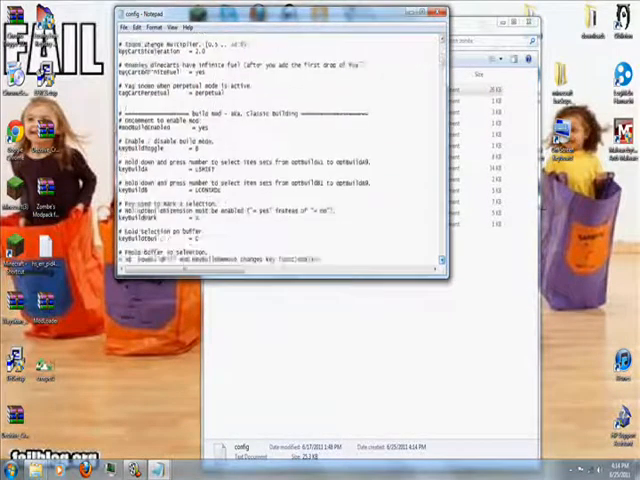
pyautogui.scroll(-3)
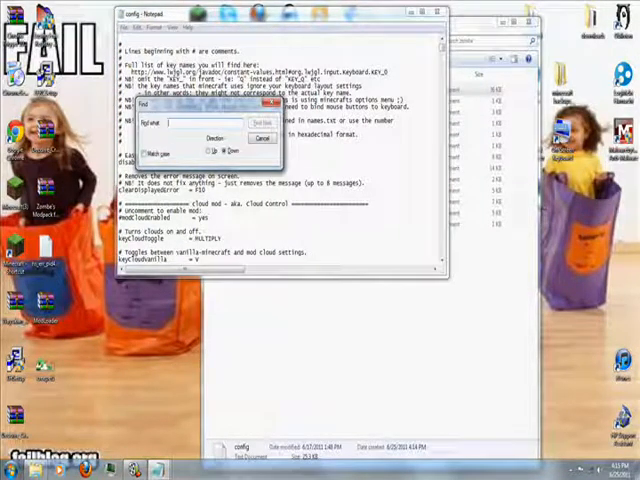
# Set the fly mod's enable option to yes in the config's flying section.
pyautogui.write('y')
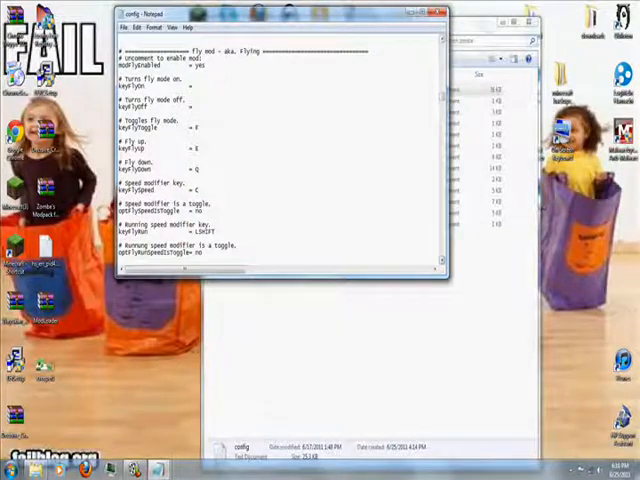
# Review the remaining fly key settings in config.txt, then bring up the Minecraft launcher.
pyautogui.scroll(-3)
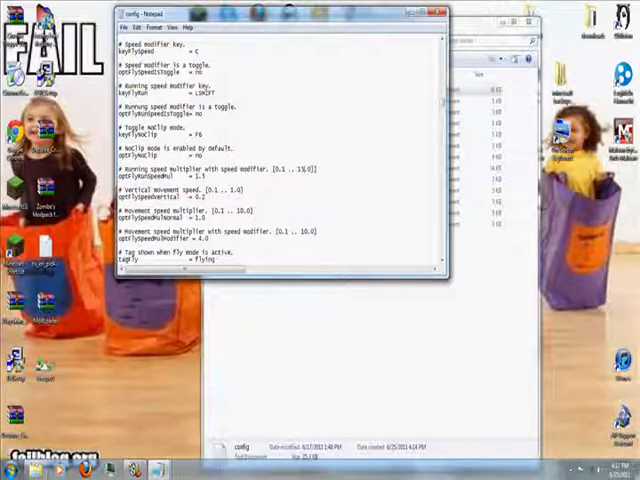
pyautogui.click(128, 28)
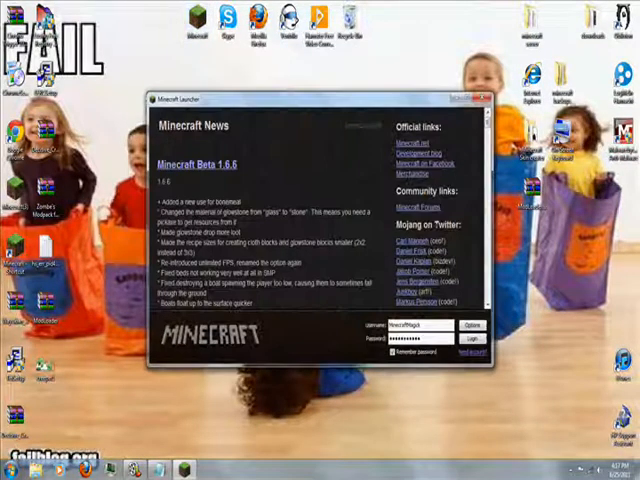
# Log in from the launcher, load a saved world, and bring up the in-game menu.
pyautogui.click(478, 338)
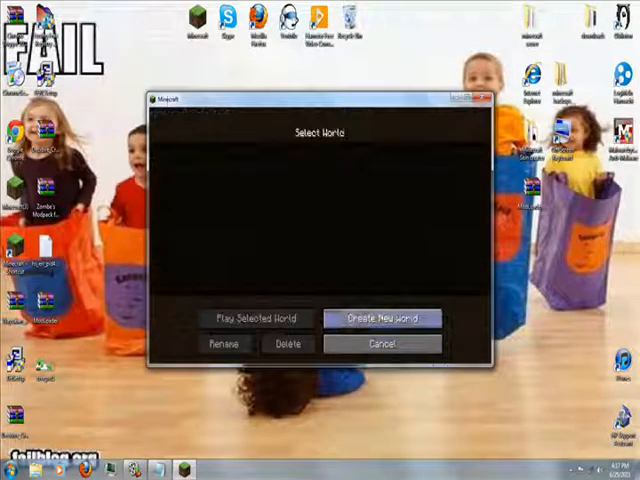
pyautogui.click(384, 318)
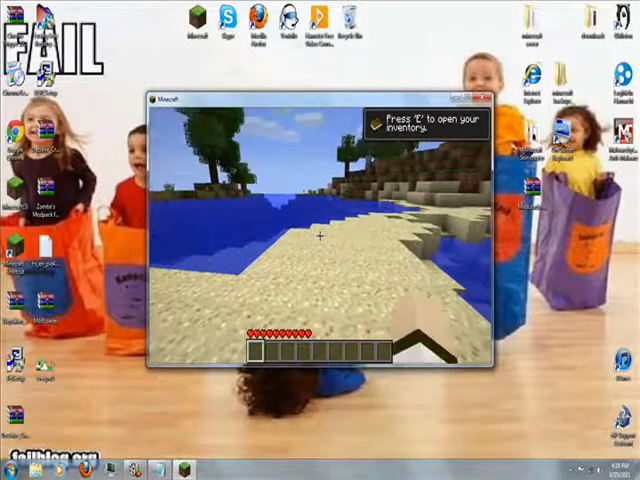
pyautogui.press('Escape')
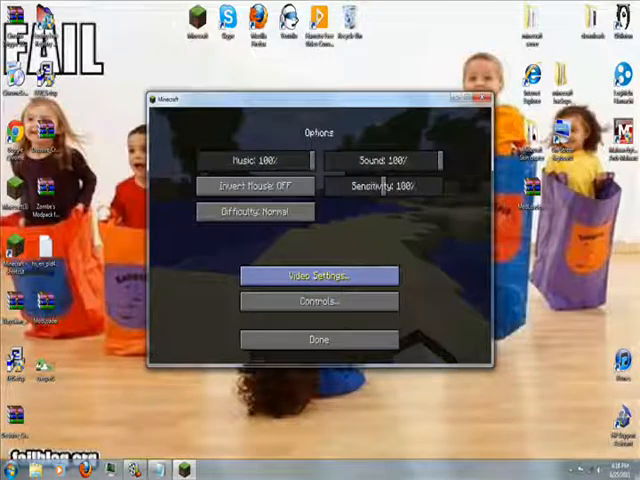
# In Controls, rebind the Toggle Fog control to a new key so it no longer clashes with flying.
pyautogui.click(320, 300)
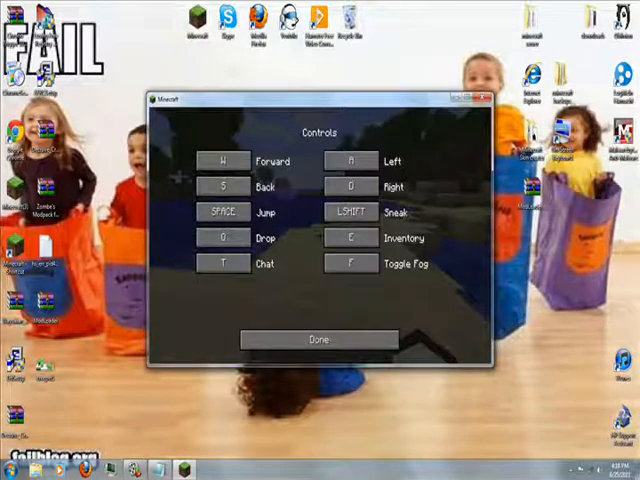
pyautogui.click(350, 264)
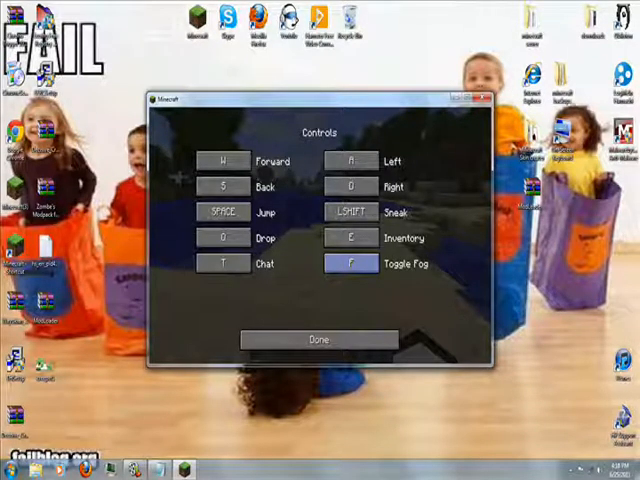
pyautogui.click(354, 268)
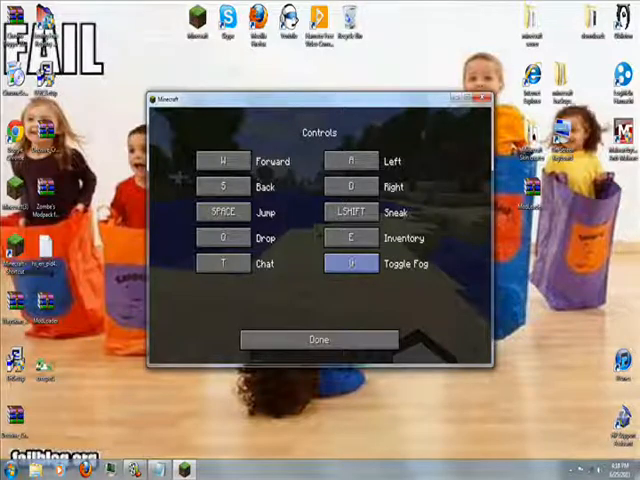
pyautogui.click(350, 238)
pyautogui.write('R')
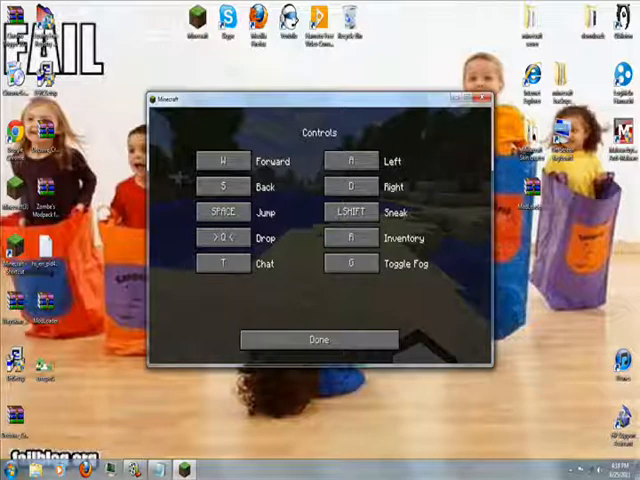
# Confirm the controls and options screens and resume playing in the beach world.
pyautogui.click(320, 340)
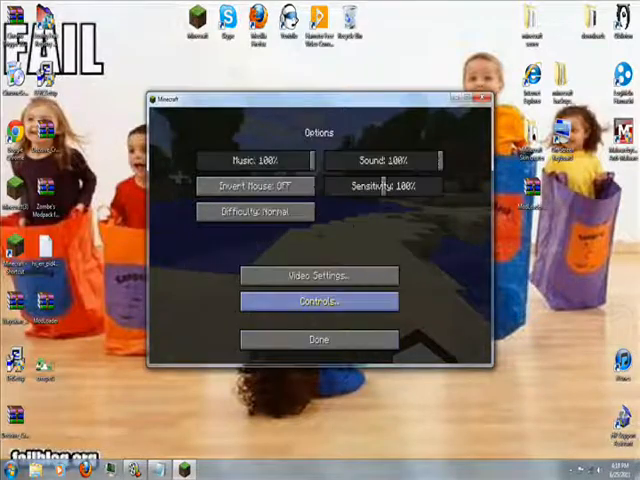
pyautogui.click(318, 340)
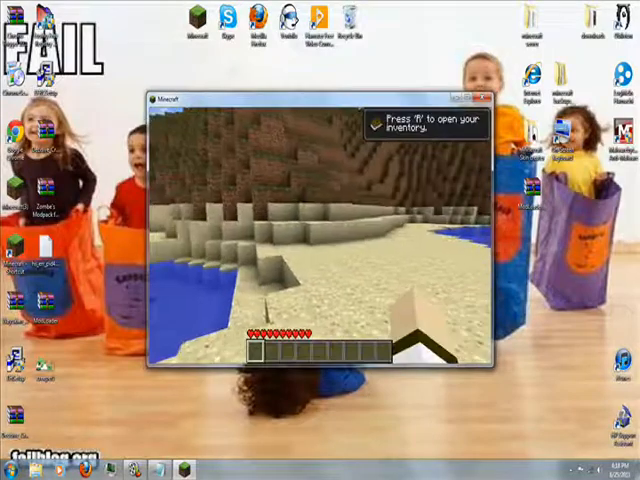